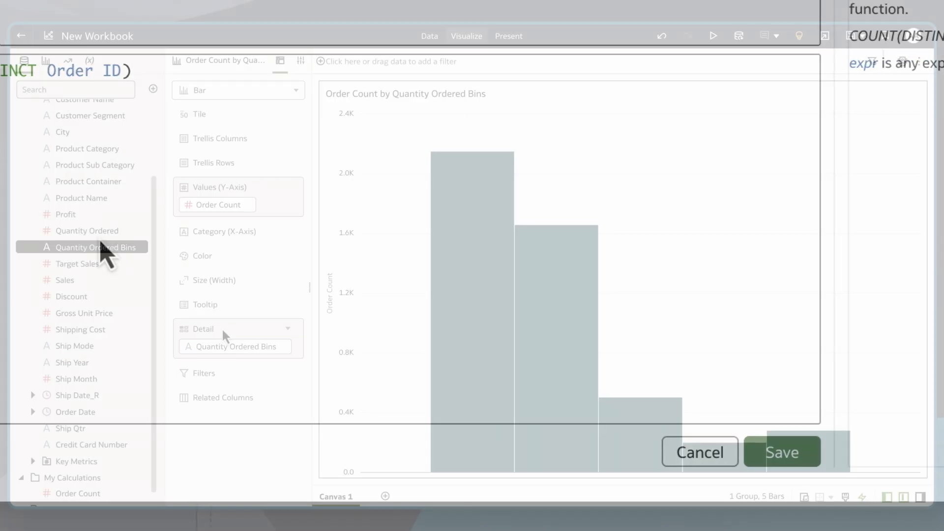
Show the Options menu for the Quantity Ordered column in the dataset editor.
{"action": "left_click", "coordinate": [782, 452]}
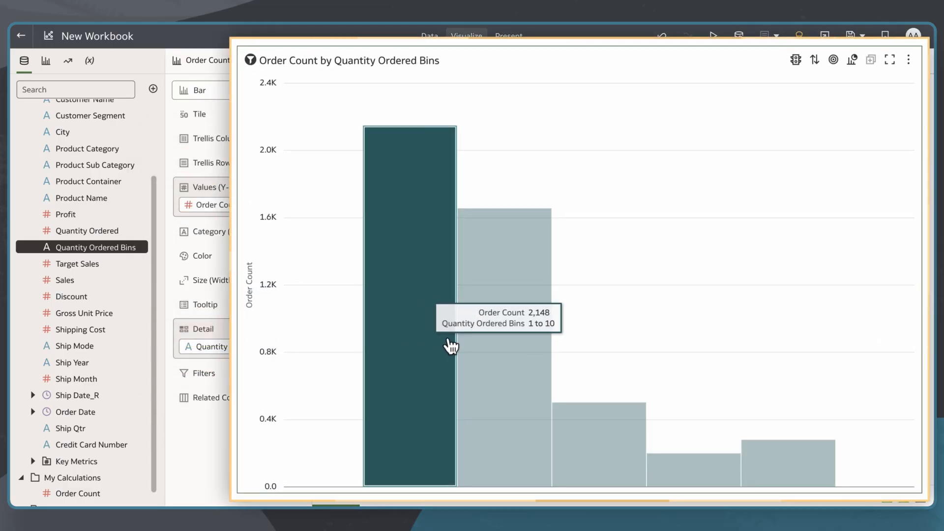
{"action": "mouse_move", "coordinate": [610, 434]}
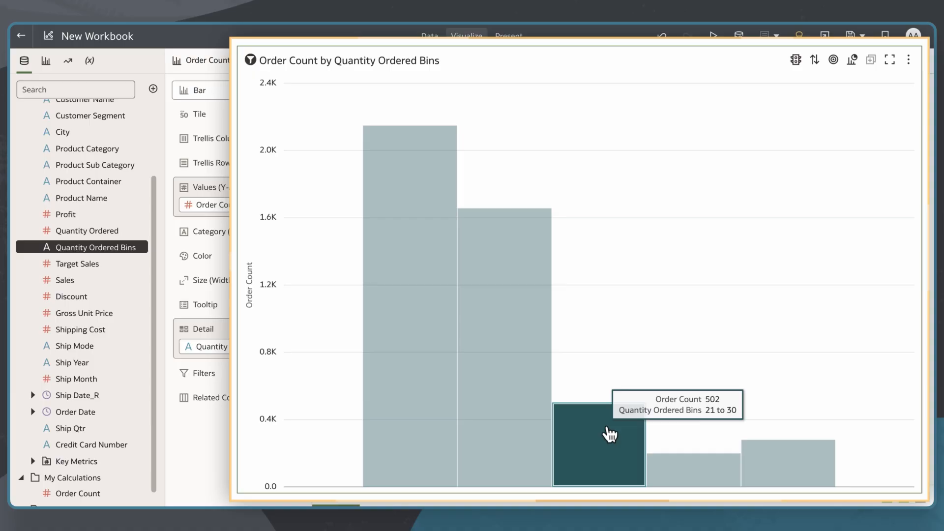
{"action": "mouse_move", "coordinate": [703, 482]}
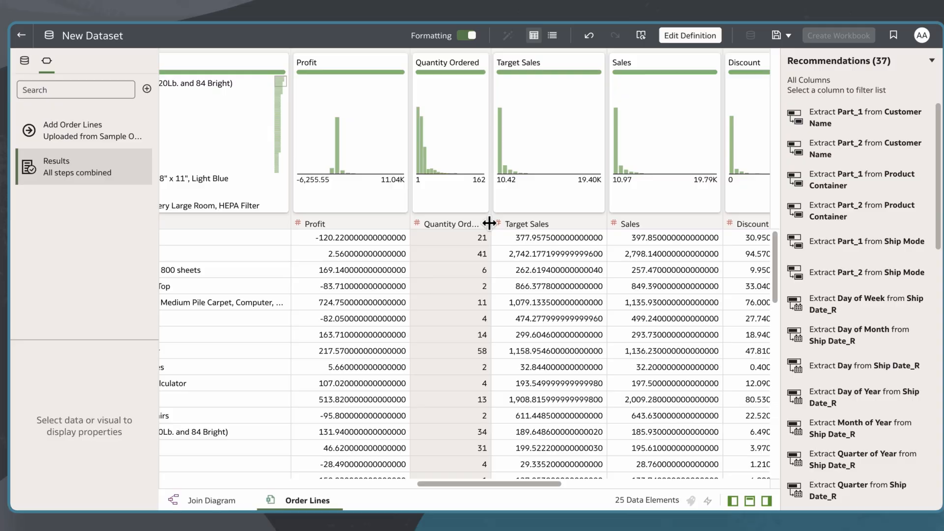
{"action": "left_click", "coordinate": [448, 62]}
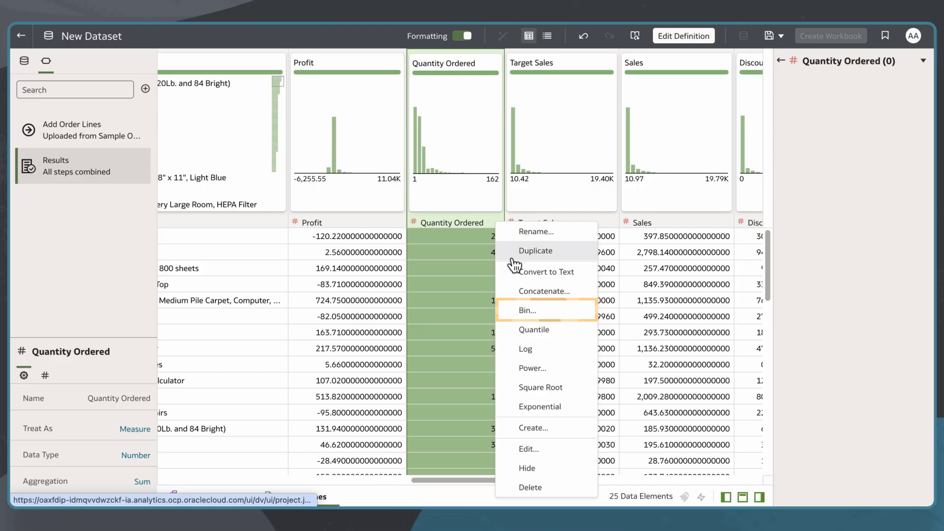
Bin Quantity Ordered into five bins with boundaries 10, 20, 30, 40 as Quantity Ordered Bins.
{"action": "left_click", "coordinate": [528, 310]}
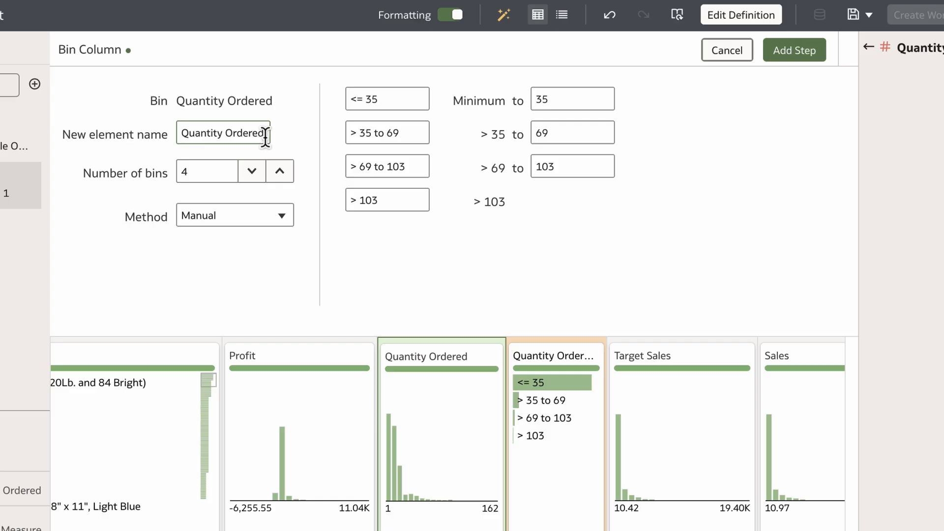
{"action": "type", "text": "Bin 1"}
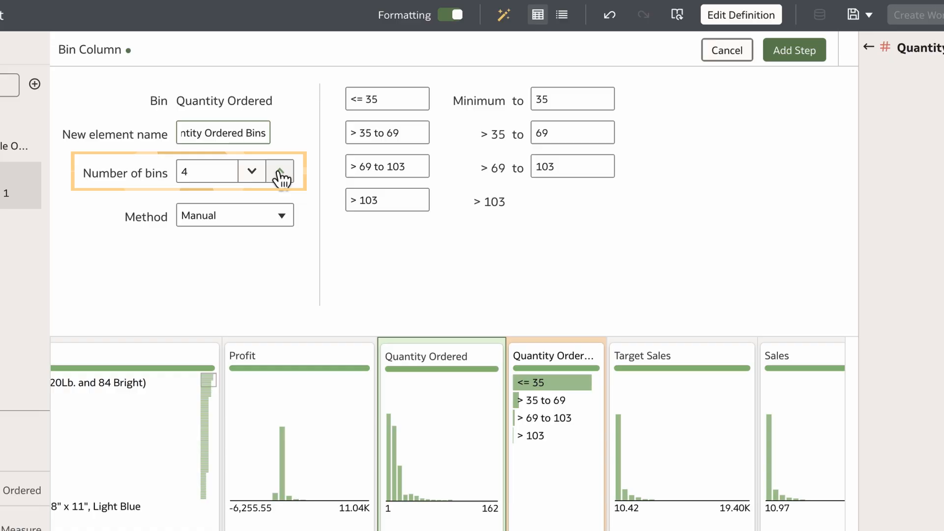
{"action": "left_click", "coordinate": [280, 173]}
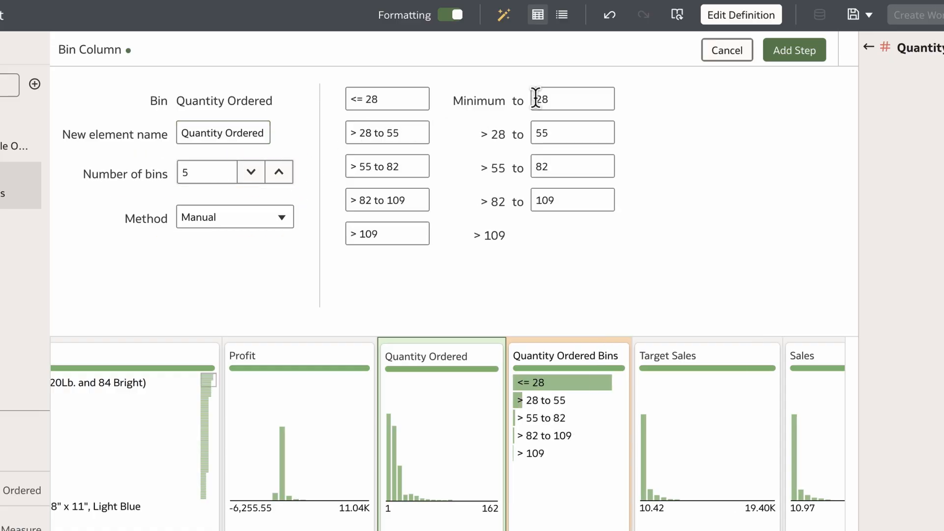
{"action": "type", "text": "10"}
{"action": "type", "text": "20"}
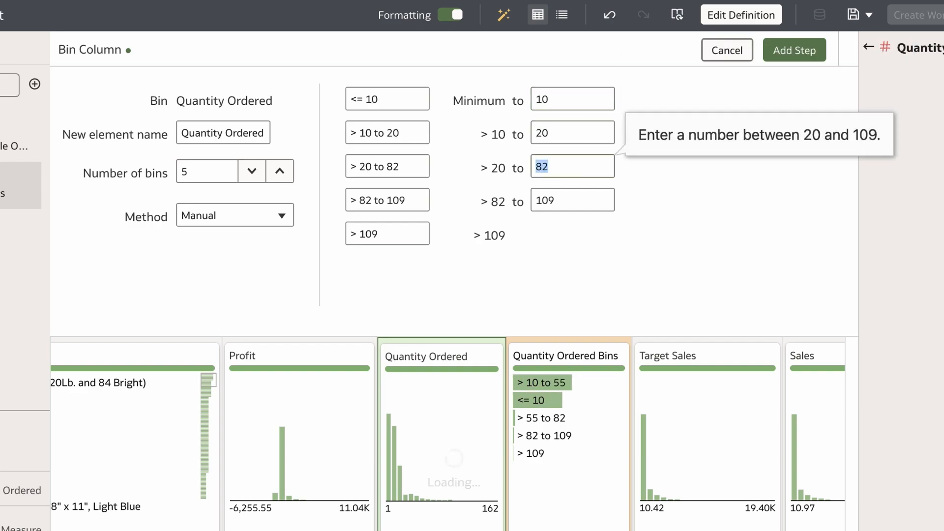
{"action": "type", "text": "30"}
{"action": "left_click", "coordinate": [573, 200]}
{"action": "type", "text": "40"}
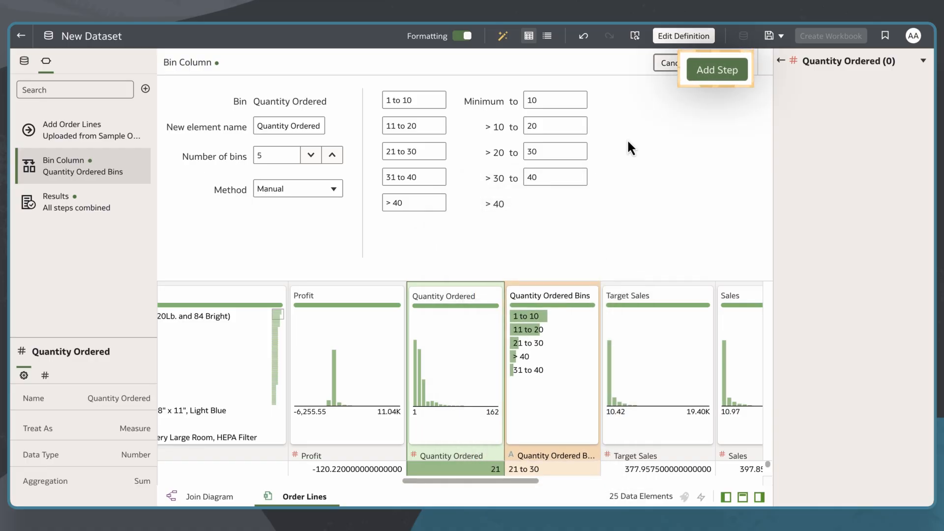
Add the binning step and save the dataset as Order Lines.
{"action": "left_click", "coordinate": [716, 68]}
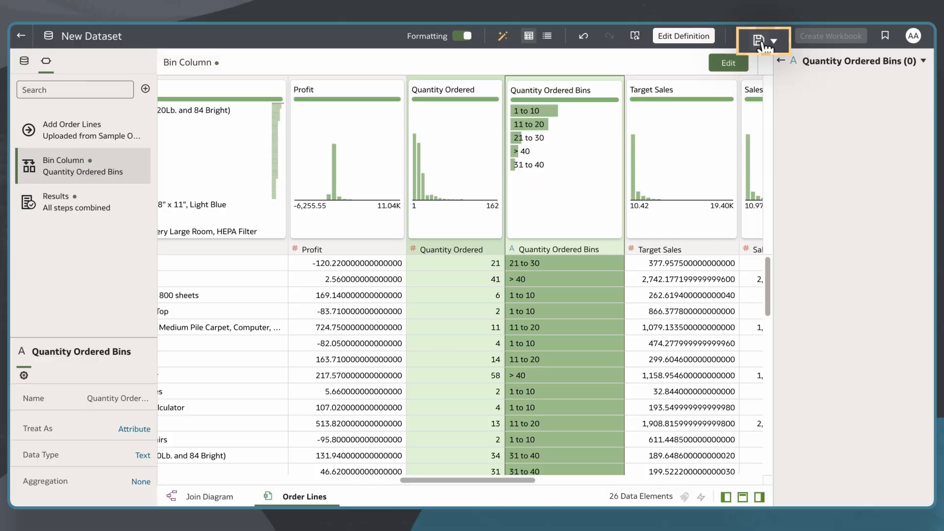
{"action": "left_click", "coordinate": [757, 35]}
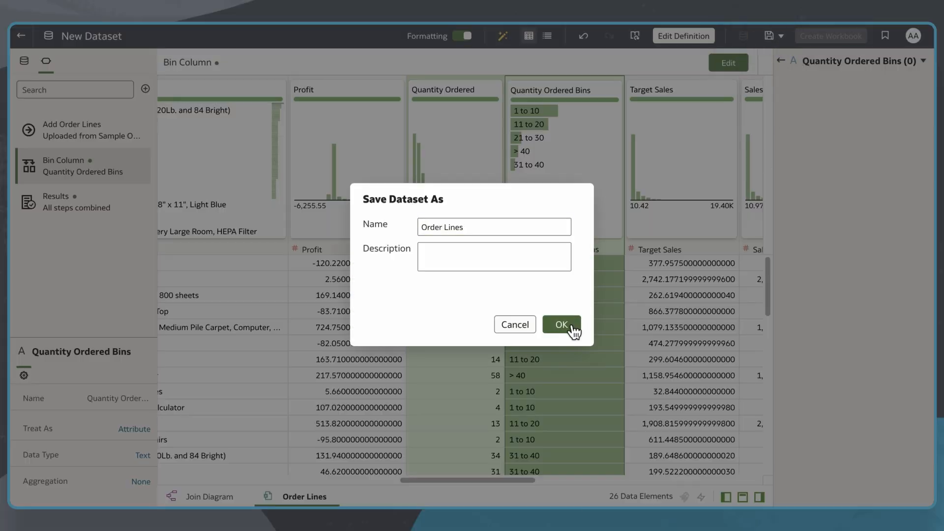
{"action": "left_click", "coordinate": [561, 324]}
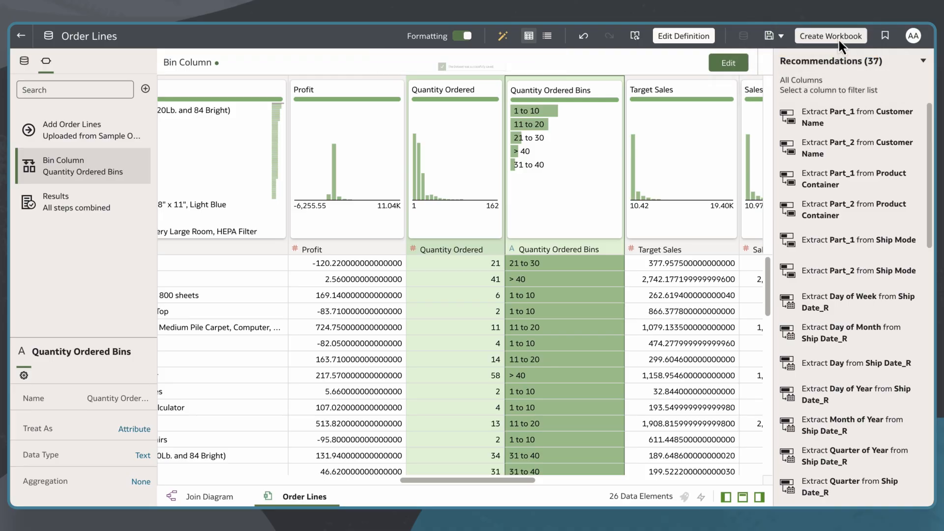
Create a workbook from Order Lines and start a calculation under My Calculations.
{"action": "left_click", "coordinate": [831, 35]}
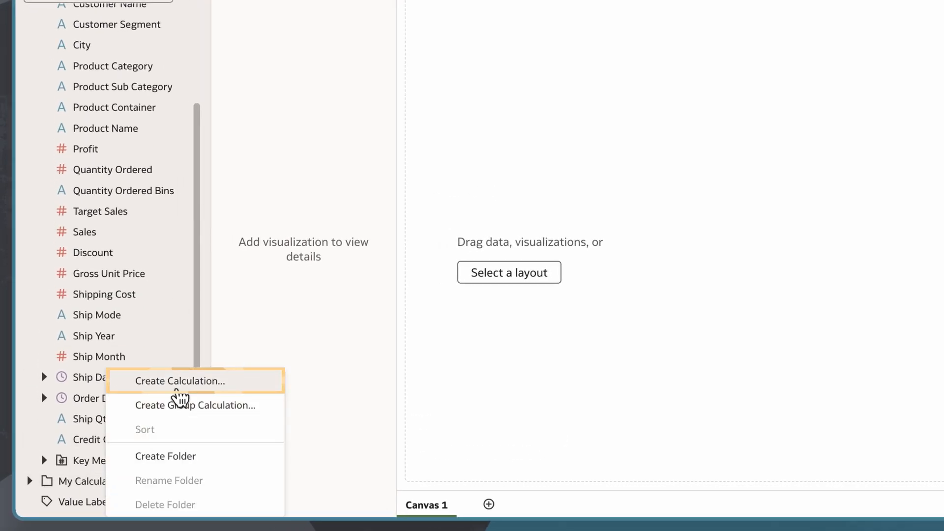
{"action": "left_click", "coordinate": [178, 381]}
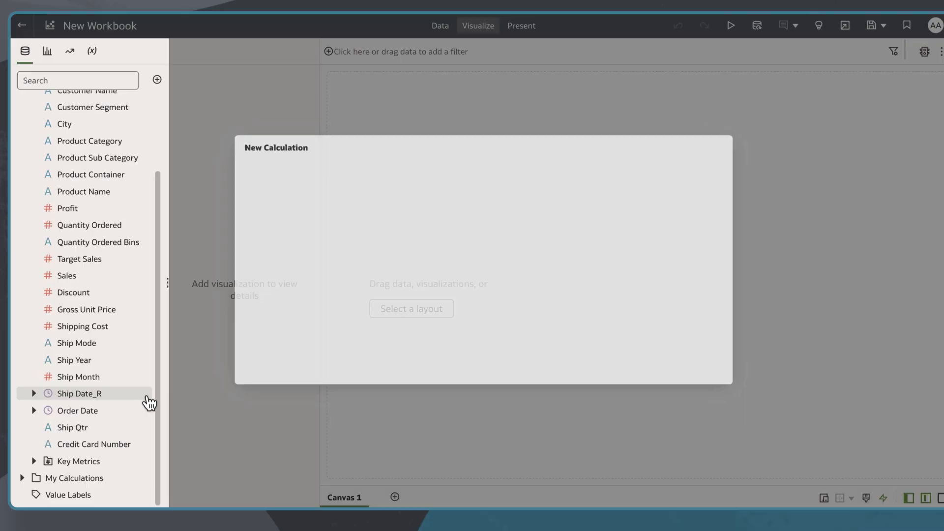
Name the calculation Order Count and define it as CountDistinct of Order ID.
{"action": "type", "text": "Order Cou"}
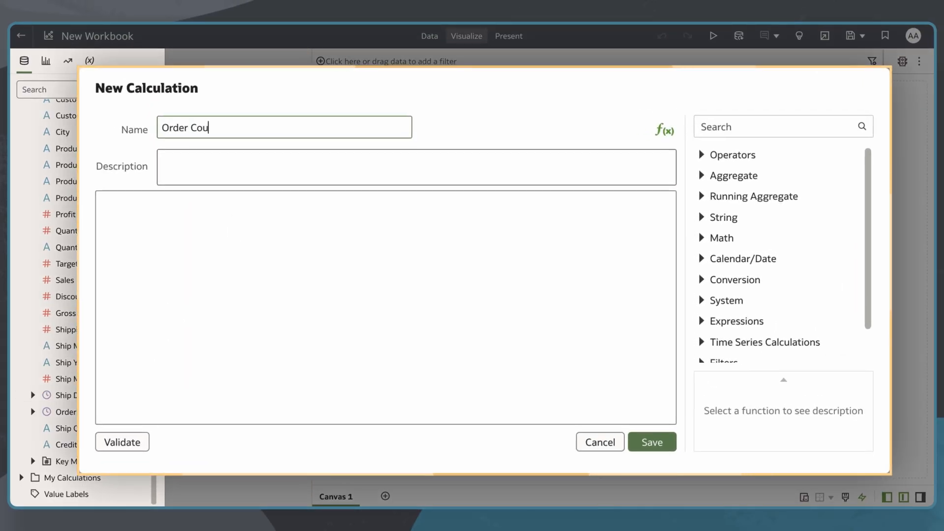
{"action": "type", "text": "coun"}
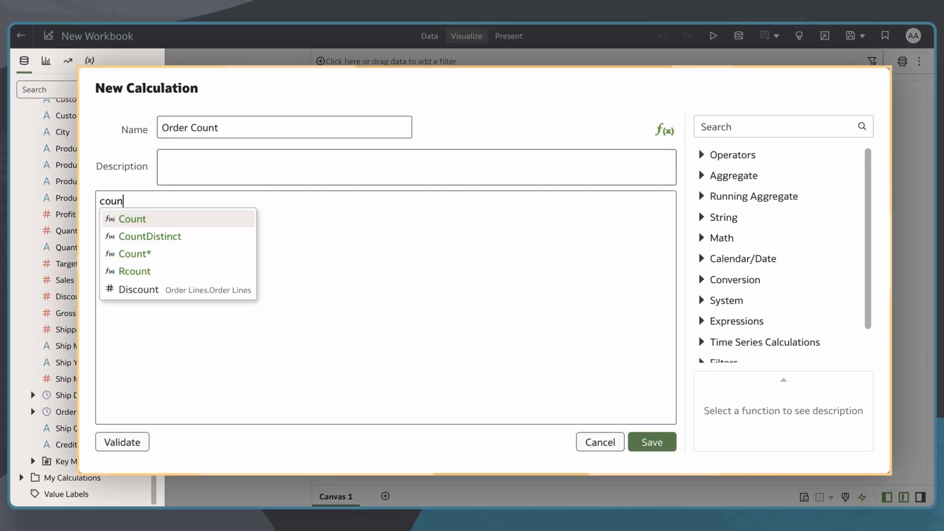
{"action": "left_click", "coordinate": [149, 236]}
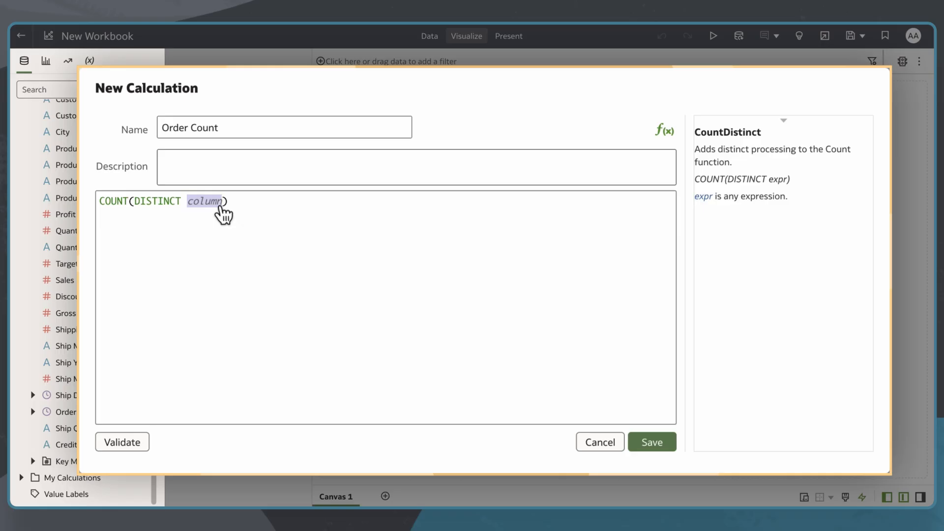
{"action": "type", "text": "order"}
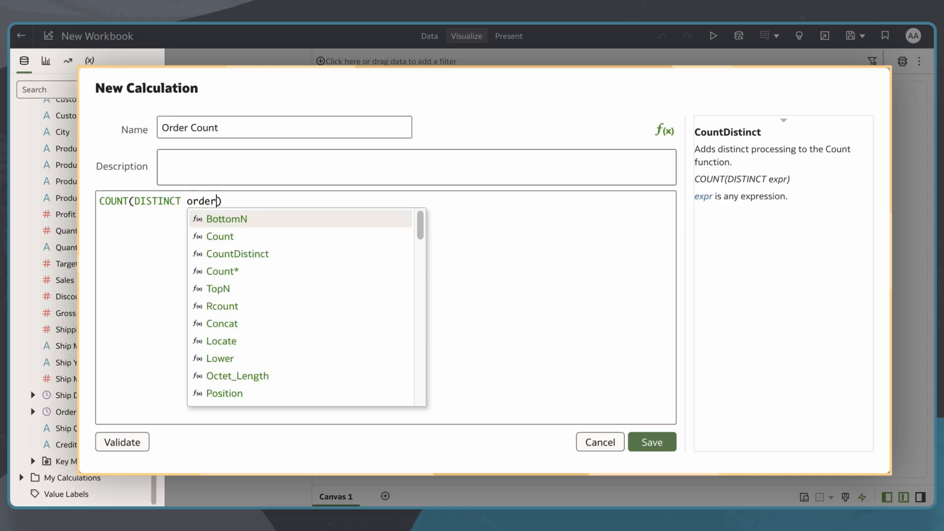
{"action": "type", "text": "order"}
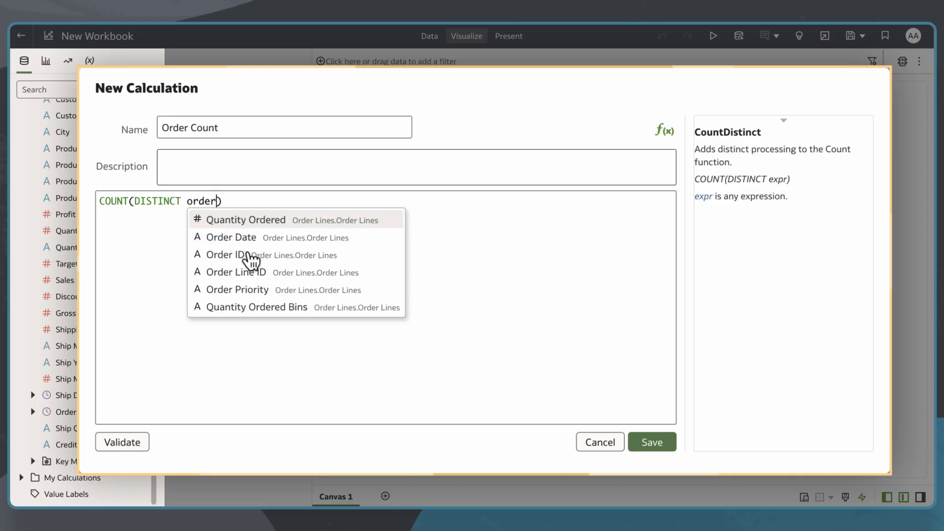
{"action": "left_click", "coordinate": [122, 442]}
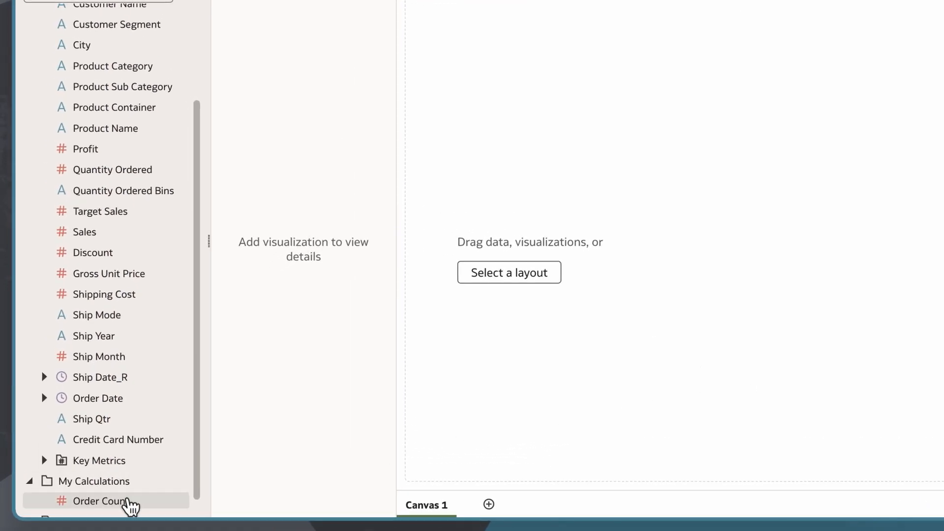
Visualize Order Count as a Bar chart, showing one total bar of about 3.9K.
{"action": "right_click", "coordinate": [109, 501]}
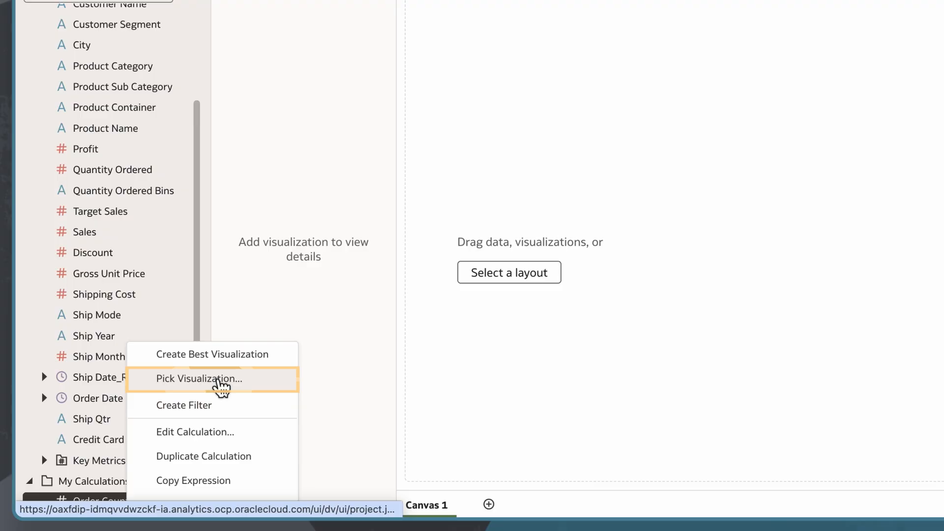
{"action": "left_click", "coordinate": [200, 378]}
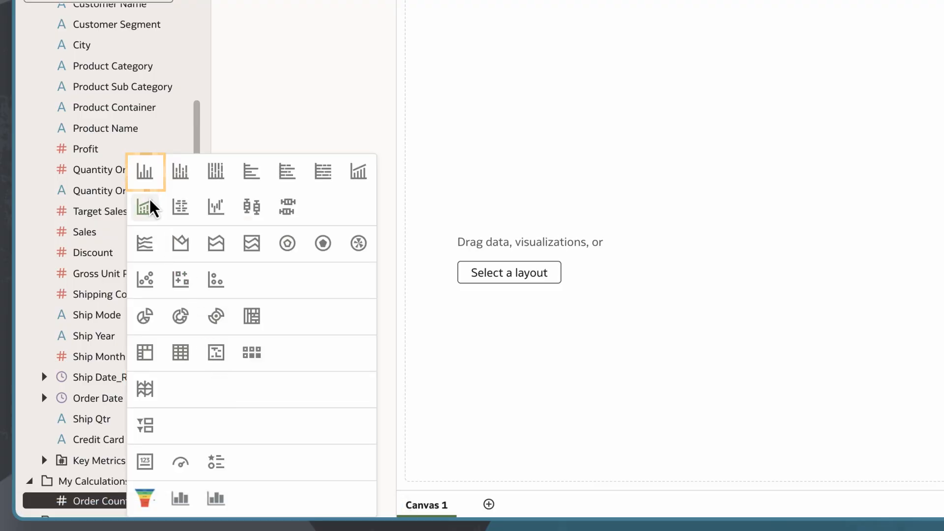
{"action": "left_click", "coordinate": [144, 172]}
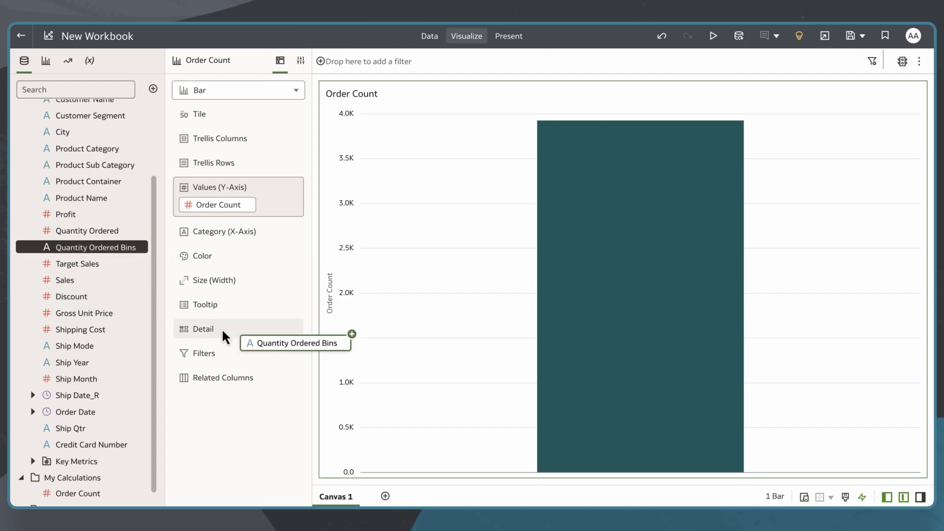
Drop Quantity Ordered Bins onto the bar chart's Detail target, giving five bars.
{"action": "left_click_drag", "start_coordinate": [296, 344], "coordinate": [238, 337]}
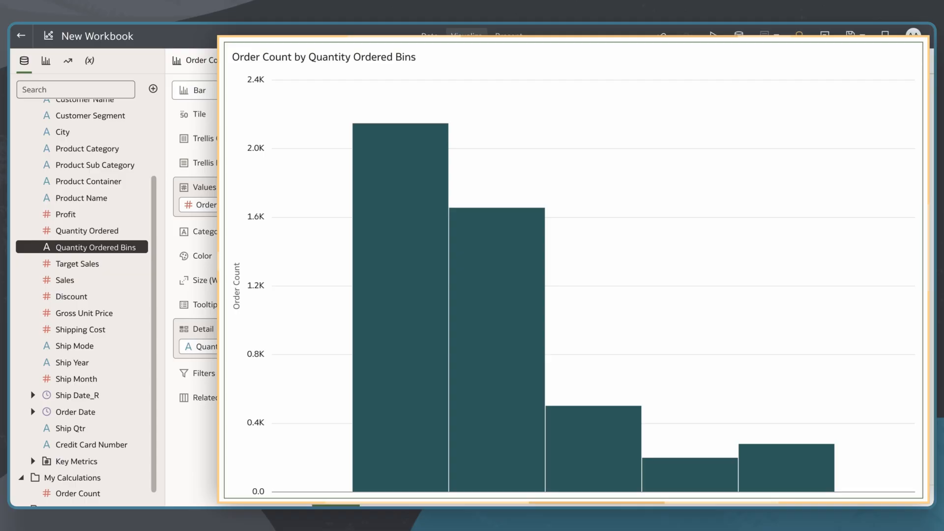
{"action": "mouse_move", "coordinate": [389, 352]}
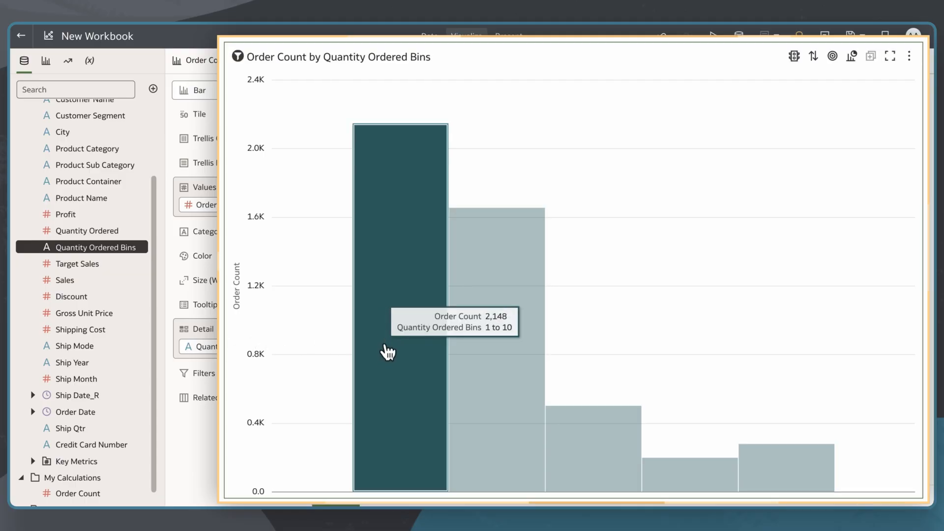
{"action": "mouse_move", "coordinate": [595, 431]}
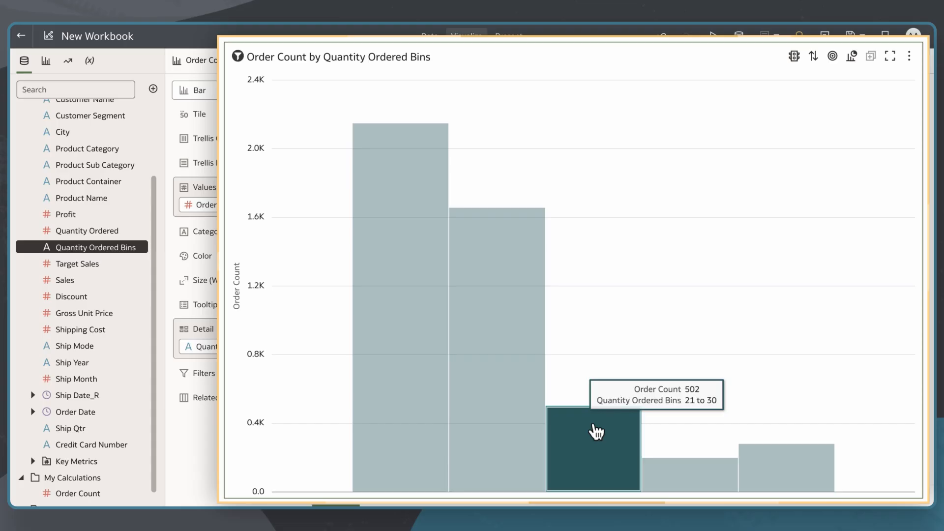
{"action": "mouse_move", "coordinate": [727, 488]}
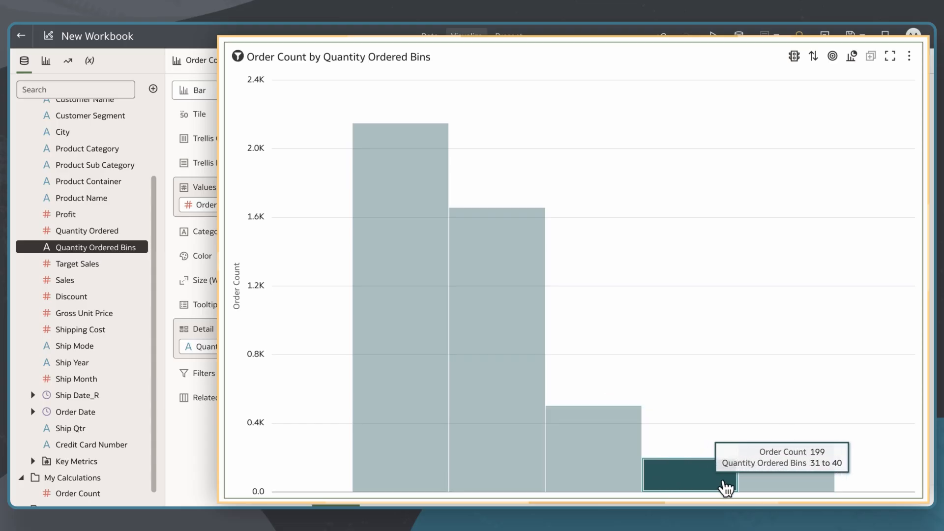